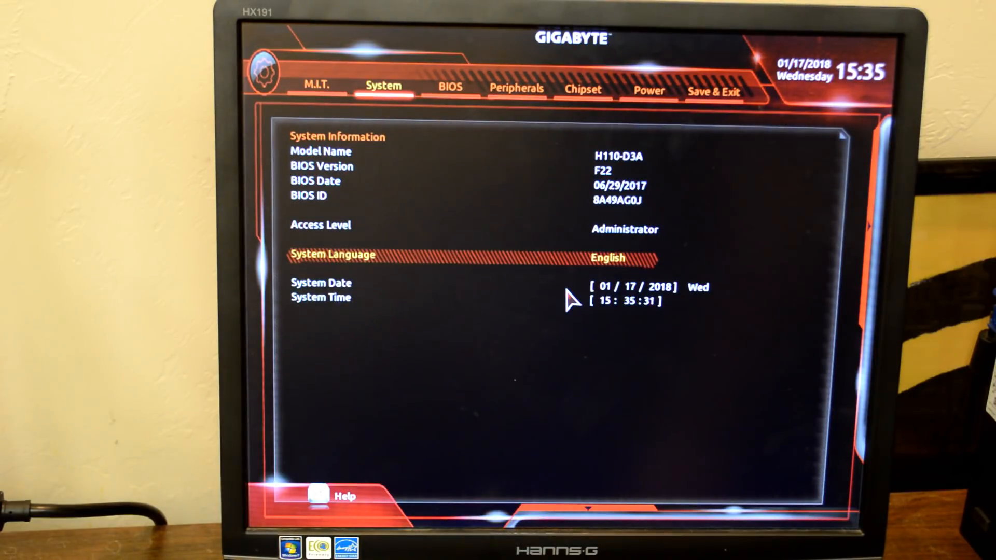
# Set Mining Mode to Enabled under Peripherals, then move to the Save & Exit options.
pyautogui.click(450, 88)
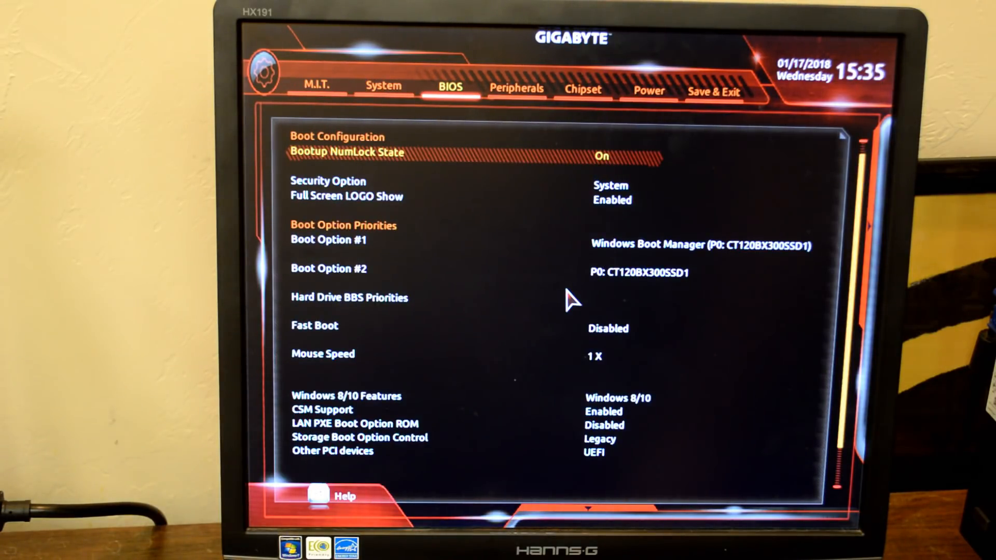
pyautogui.click(516, 89)
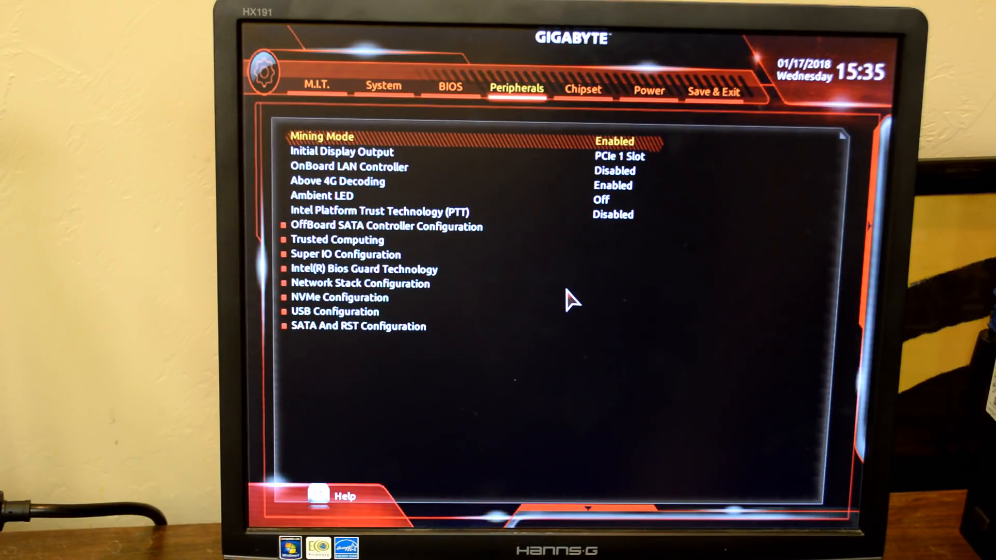
pyautogui.click(614, 141)
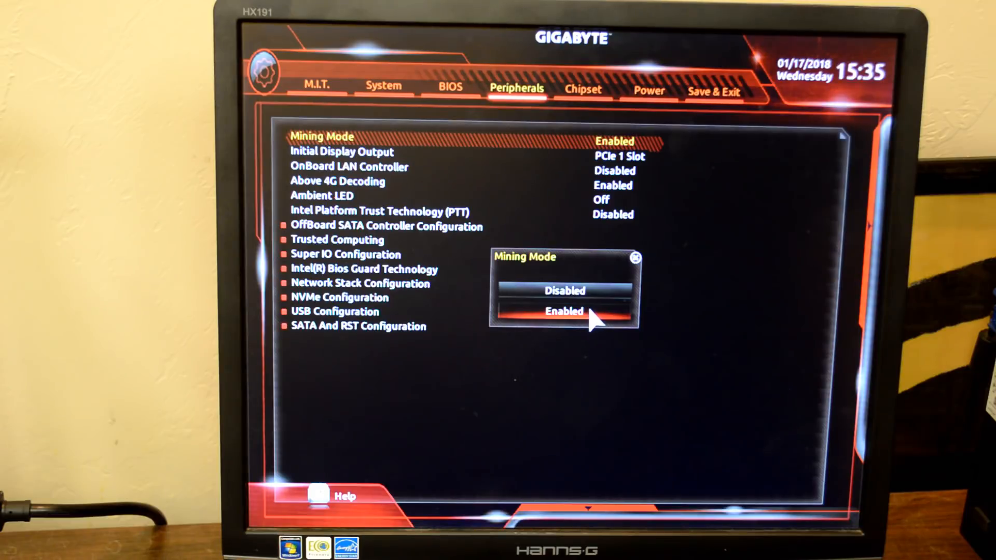
pyautogui.click(564, 311)
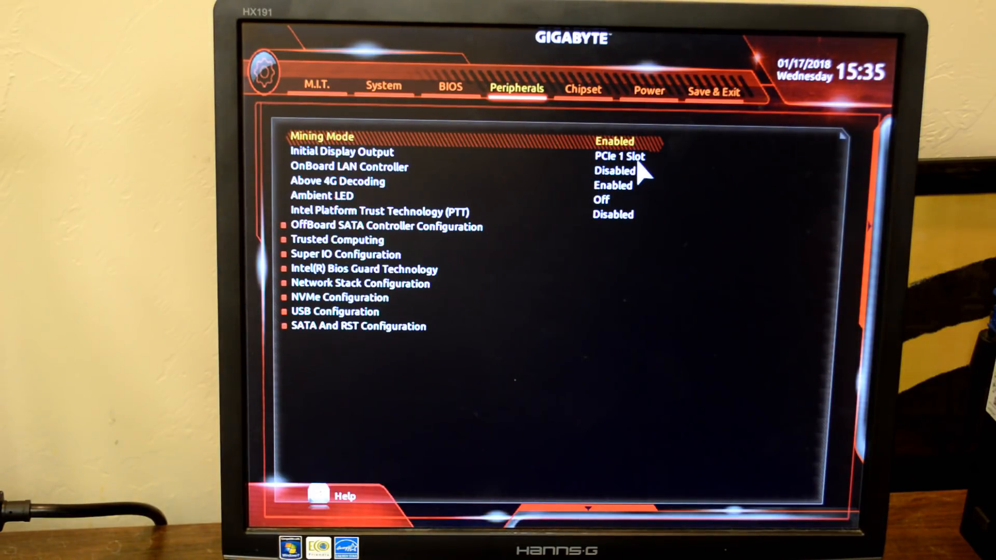
pyautogui.moveTo(695, 261)
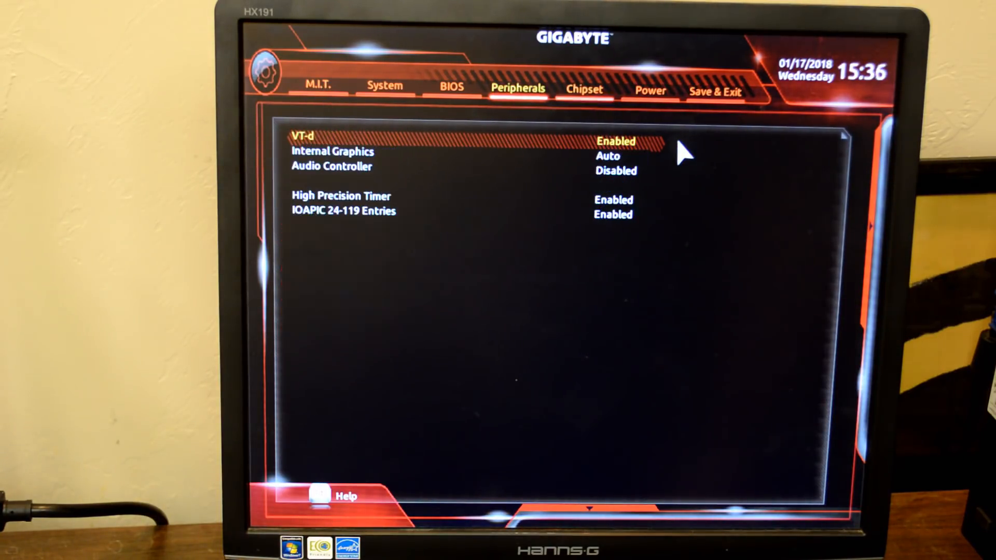
pyautogui.click(715, 91)
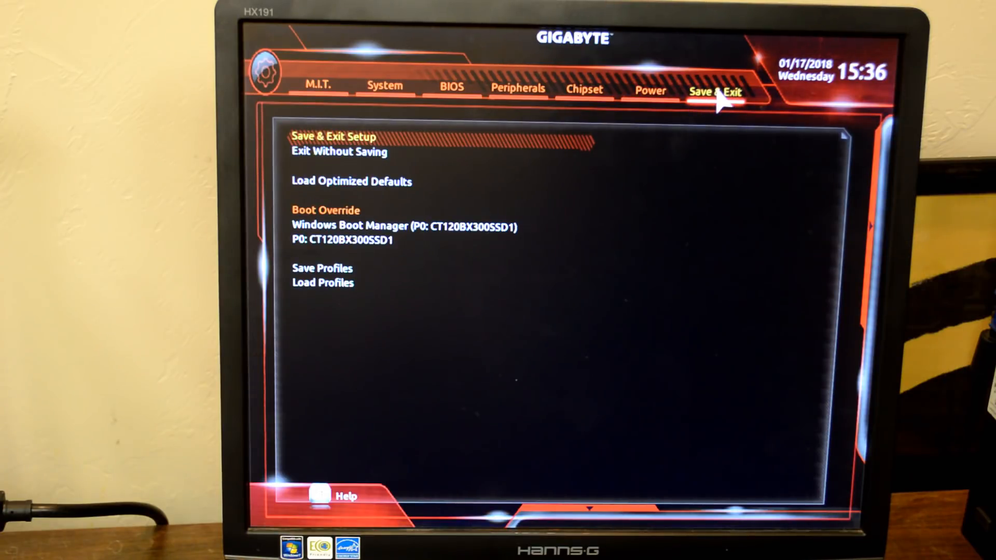
pyautogui.moveTo(354, 147)
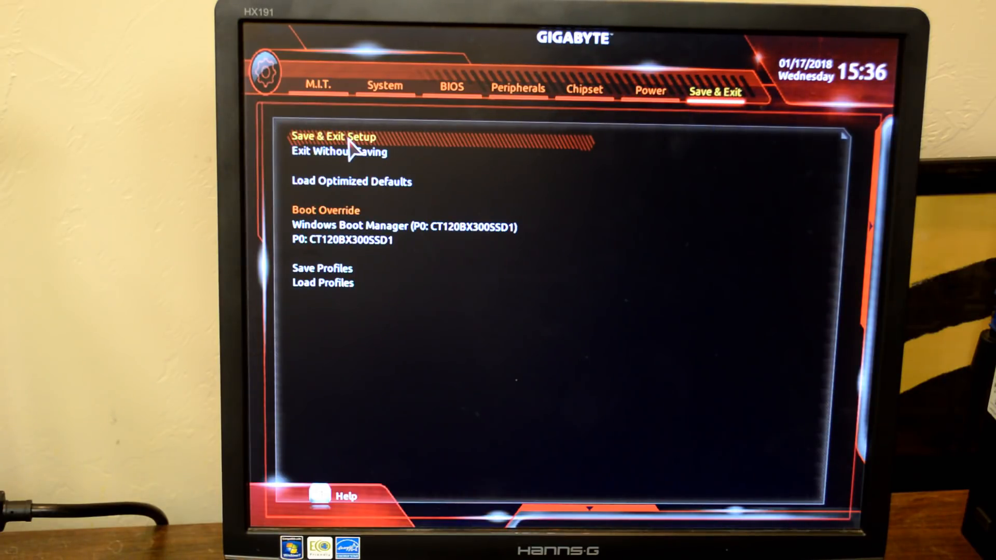
# Choose Save & Exit Setup and confirm Yes to save the configuration and reset.
pyautogui.click(331, 135)
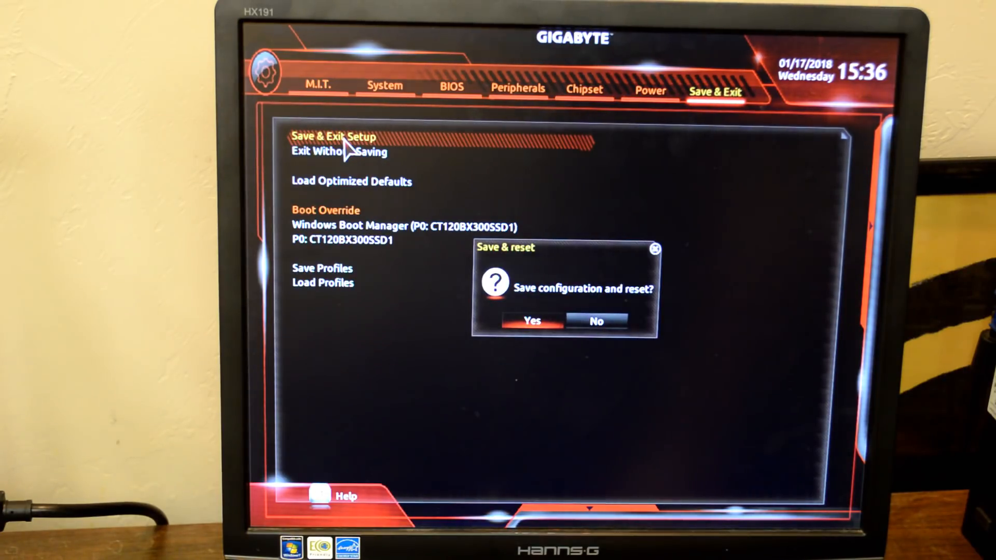
pyautogui.click(531, 320)
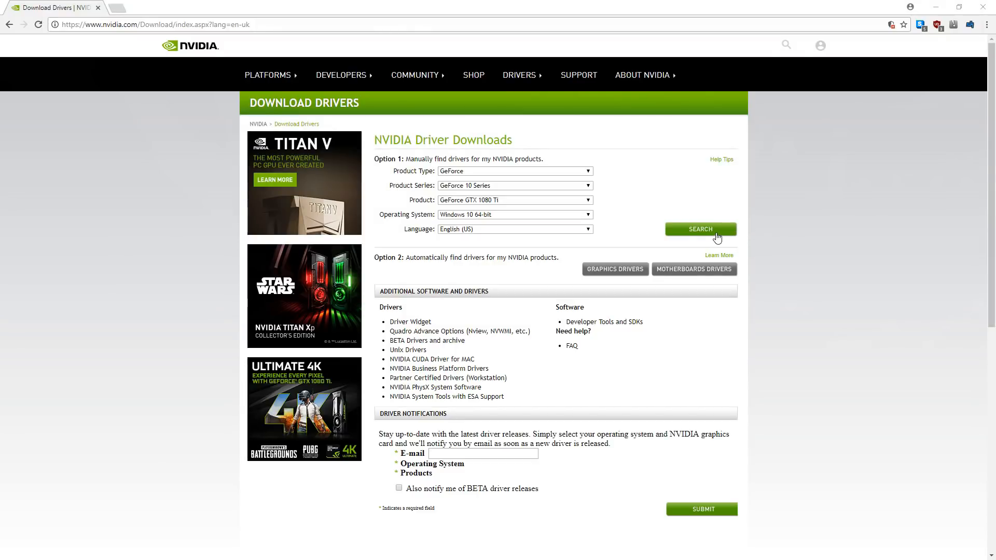
# Search for GTX 1080 Ti Windows 10 64-bit drivers and download 390.65 after agreeing.
pyautogui.click(700, 229)
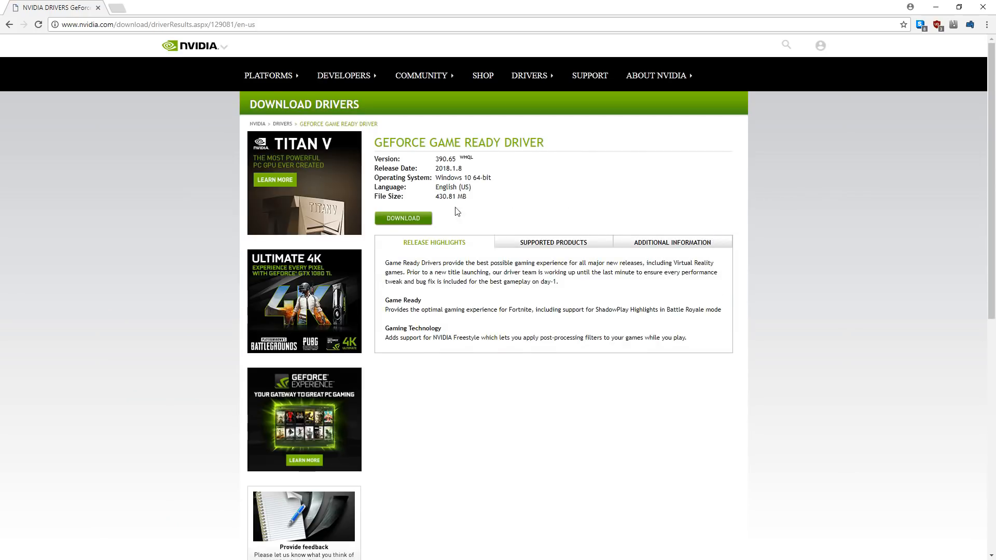
pyautogui.click(403, 218)
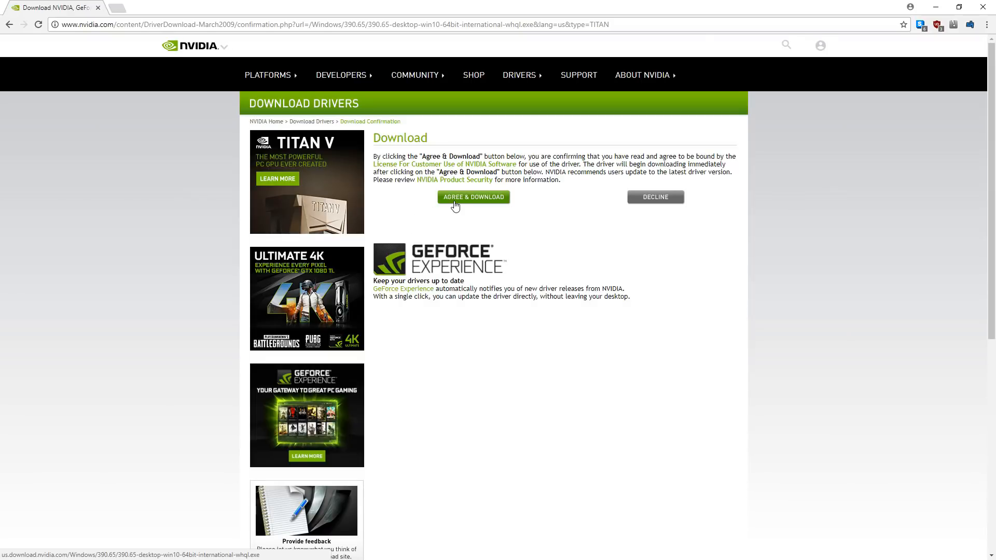
pyautogui.click(473, 197)
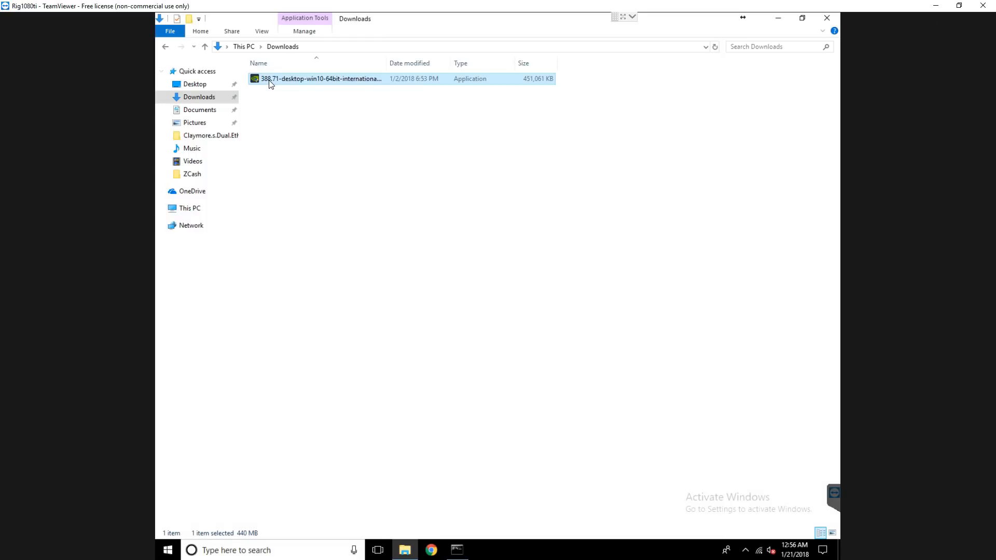
# Run the 388.71 installer, allow UAC, and extract to the default NVIDIA folder.
pyautogui.doubleClick(321, 78)
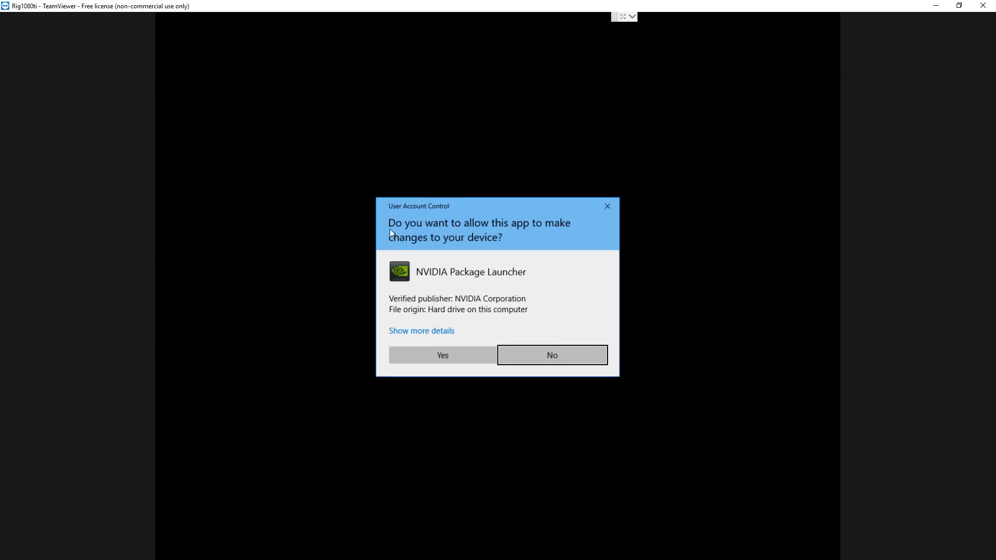
pyautogui.click(442, 355)
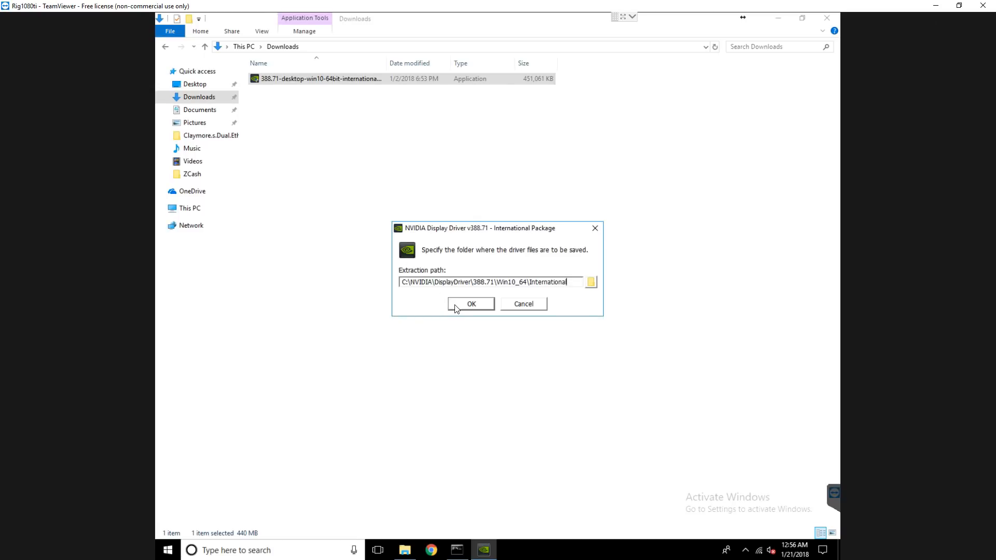
pyautogui.click(470, 303)
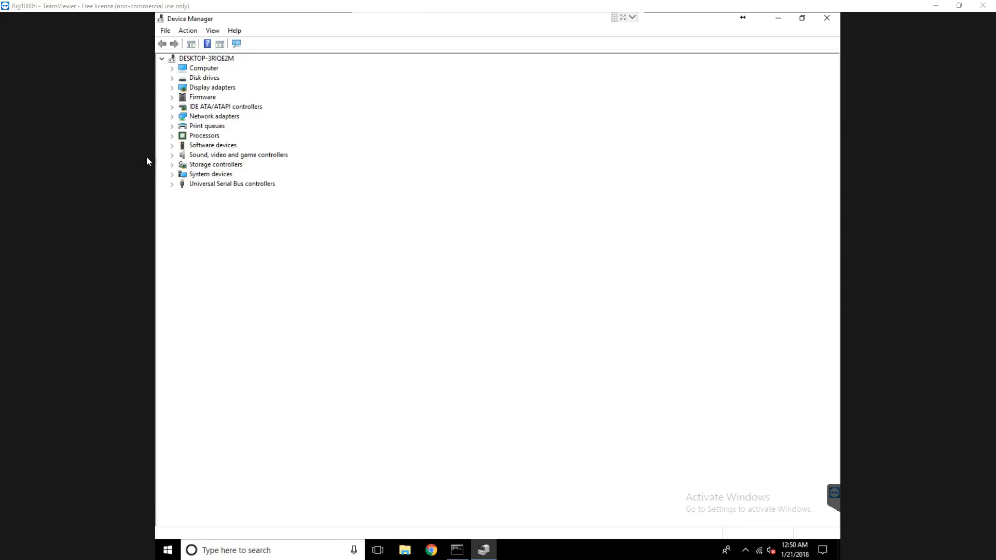
# Expand Display adapters to see the six NVIDIA GeForce GTX 1080 Ti cards.
pyautogui.click(172, 87)
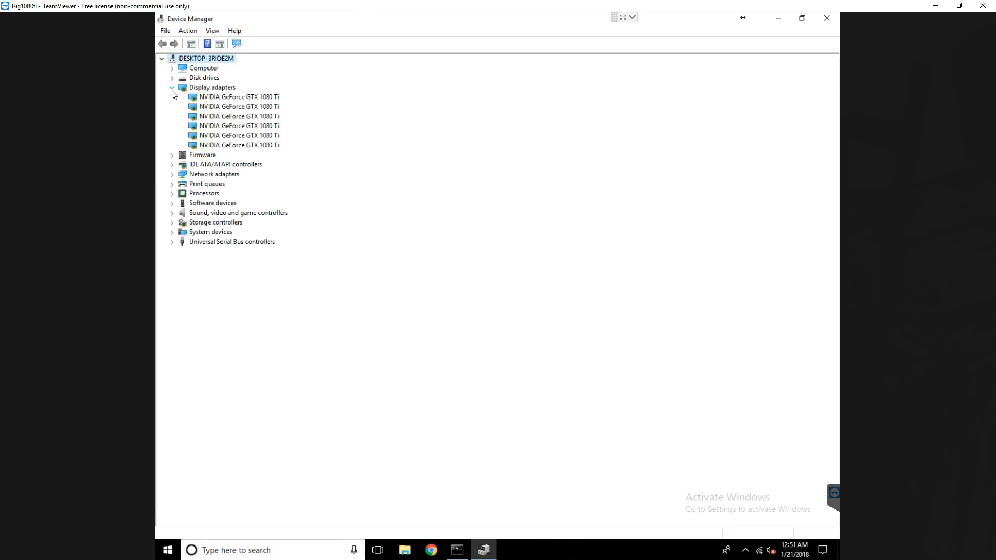
pyautogui.moveTo(291, 129)
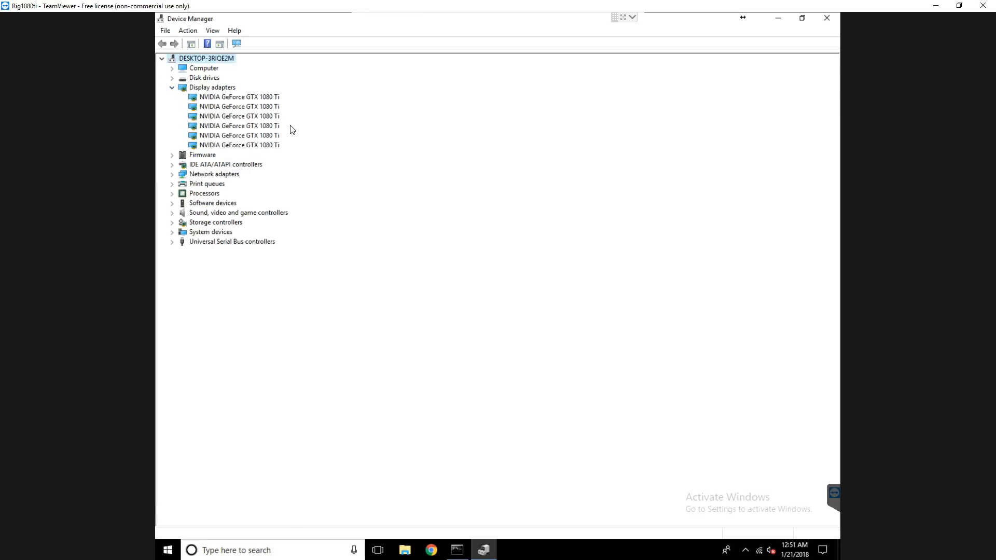